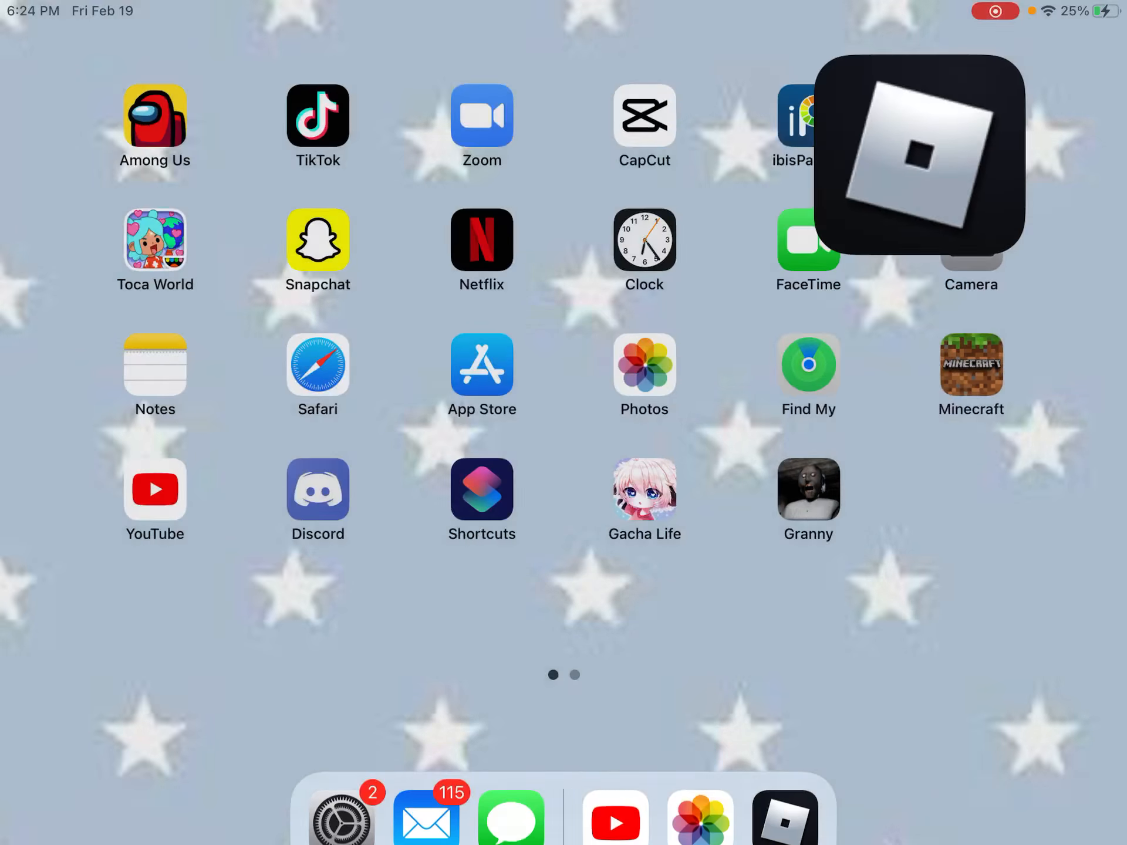
Step: Launch Roblox from the iPad home screen to show the 51-friend Friends list
{"action": "left_click", "coordinate": [914, 151]}
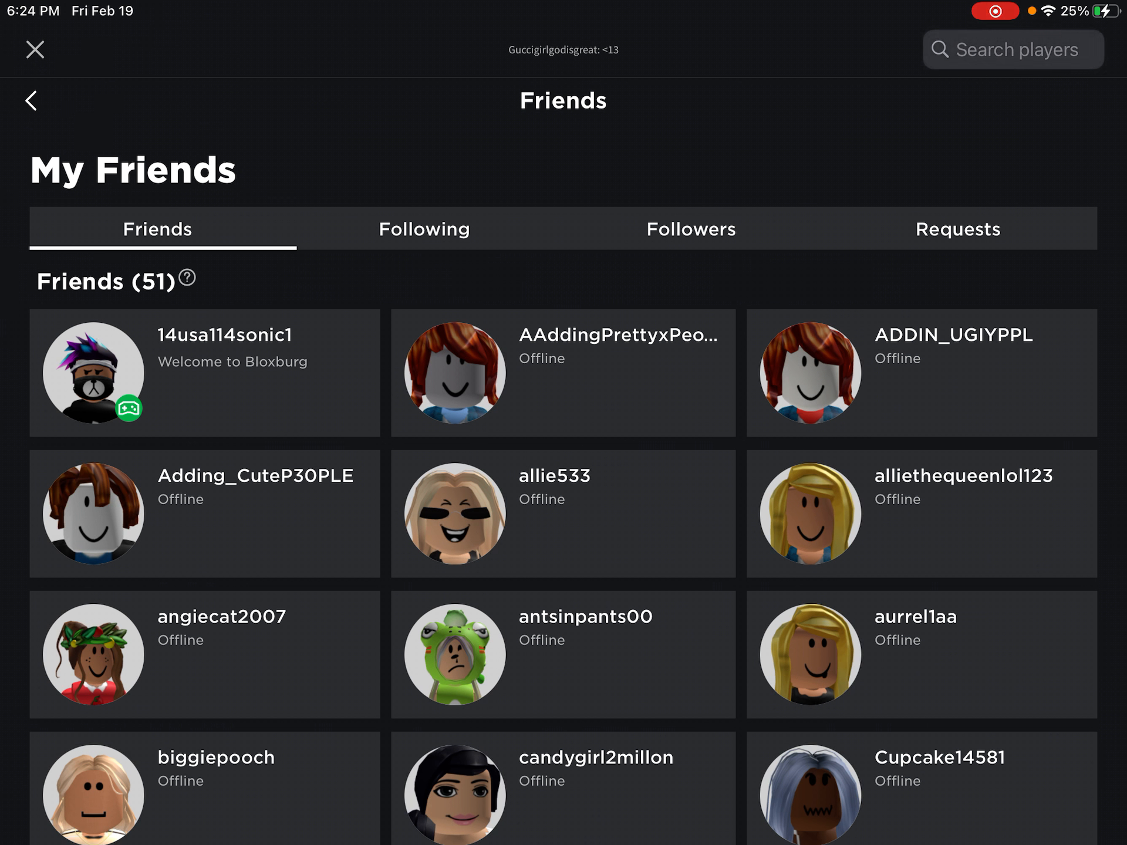
Step: Search players for 'Rem' to reach the friend's profile with games and models
{"action": "type", "text": "Rem"}
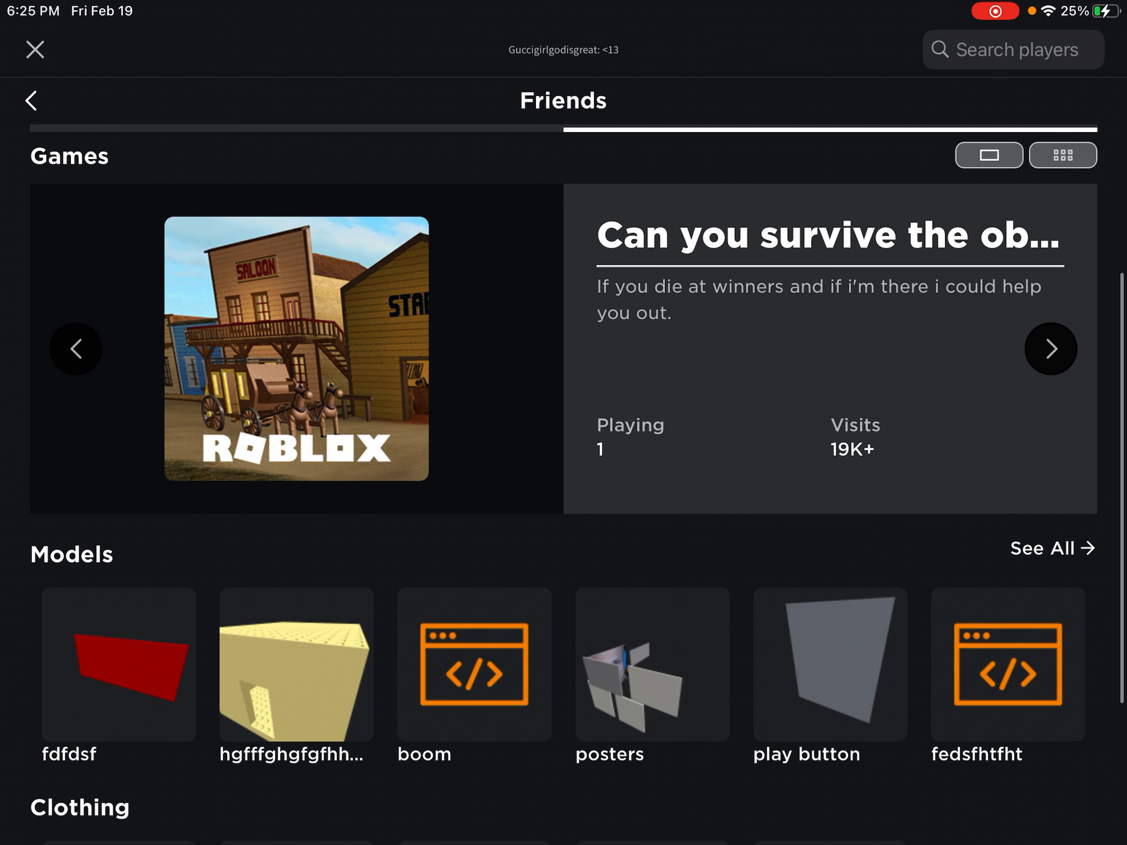
Step: Advance the Games carousel twice to feature 'racing game' with 7,632 visits
{"action": "left_click", "coordinate": [1050, 348]}
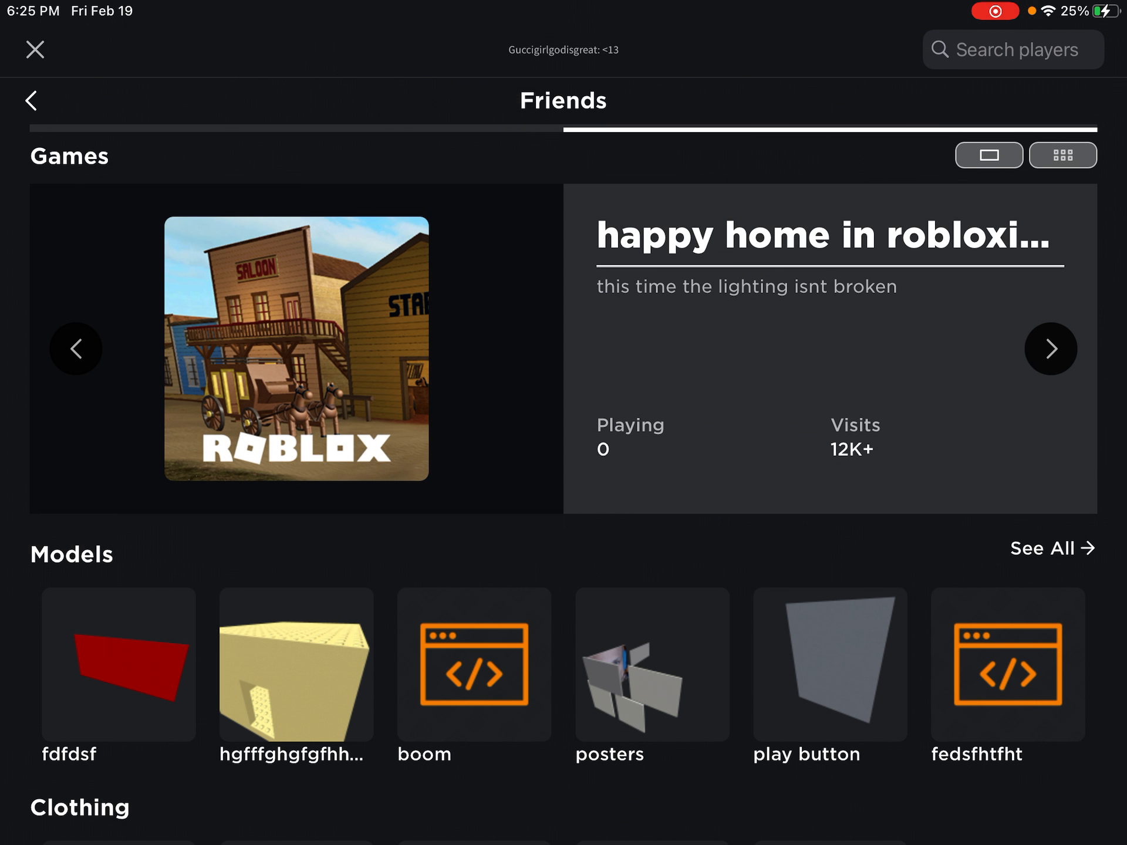
{"action": "left_click", "coordinate": [1050, 349]}
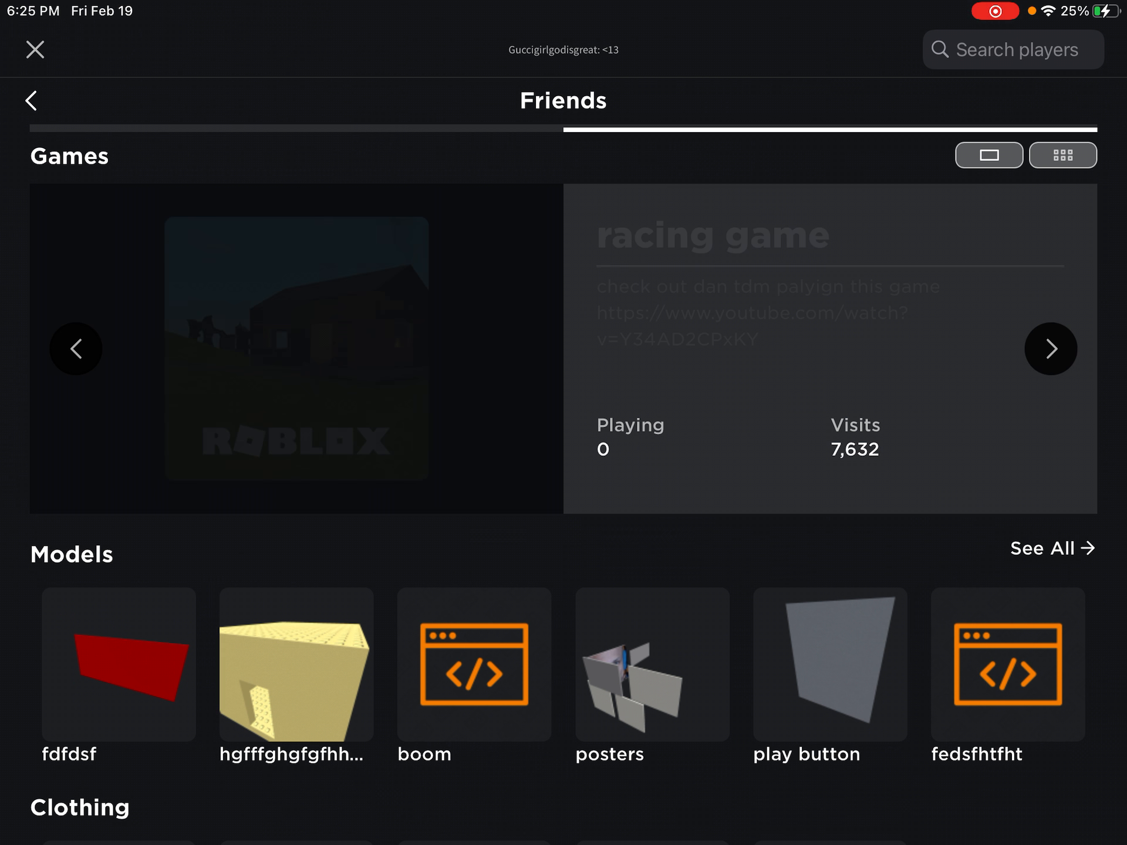